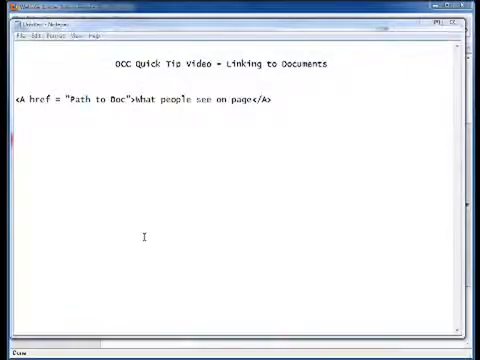
mouse_move(153, 139)
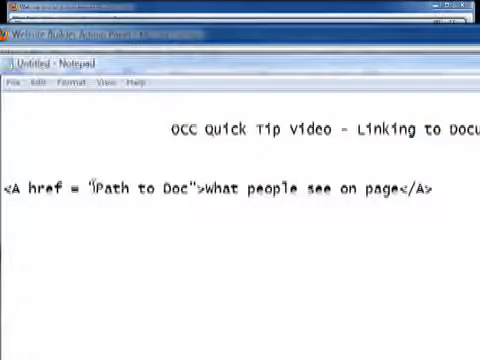
- Replace the 'Path to Doc' placeholder in the href with documents/schooldocs/myfile.pdf
drag(101, 190, 177, 190)
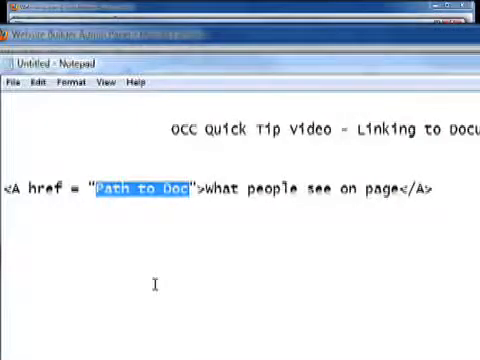
text(d)
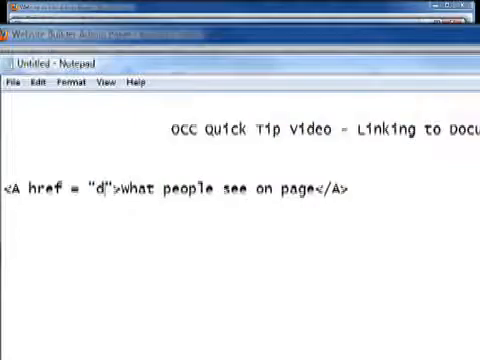
text(ocuments)
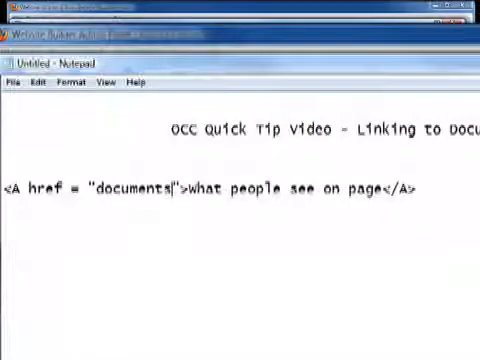
text(/)
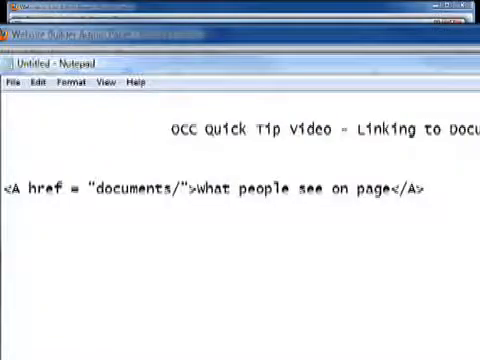
text(school)
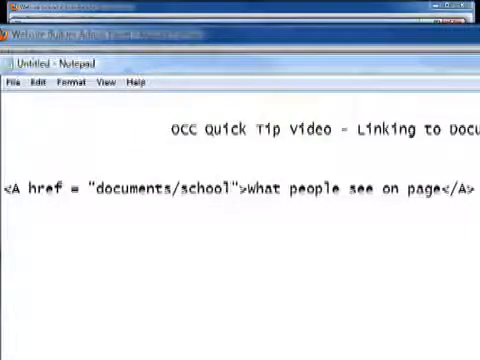
text(docs/)
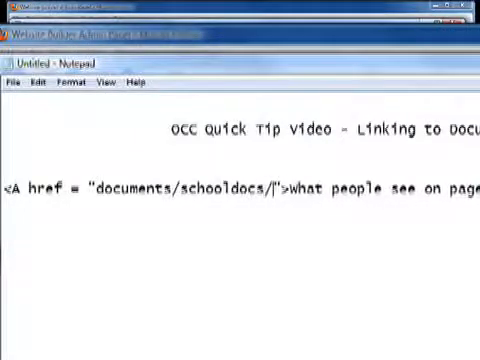
text(my)
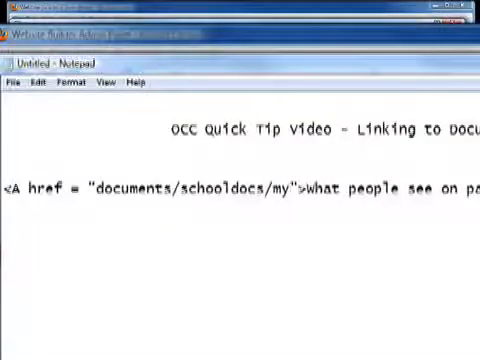
text(file)
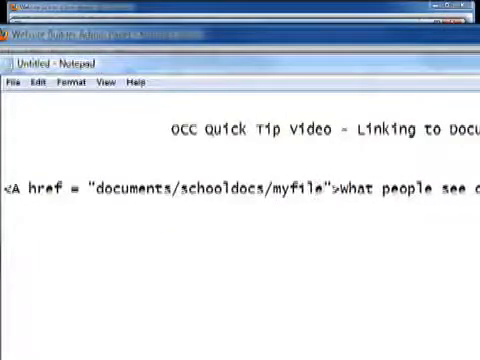
text(.pdf)
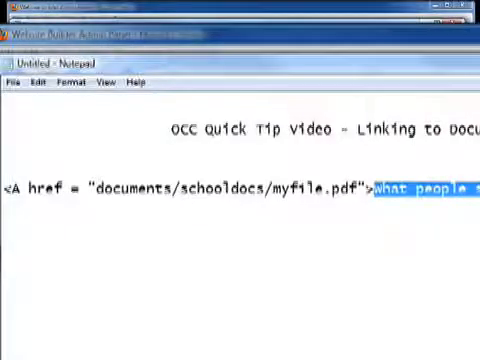
- Overwrite the selected link text with MyFile and close the anchor tag with </A>
text(MyF</A>)
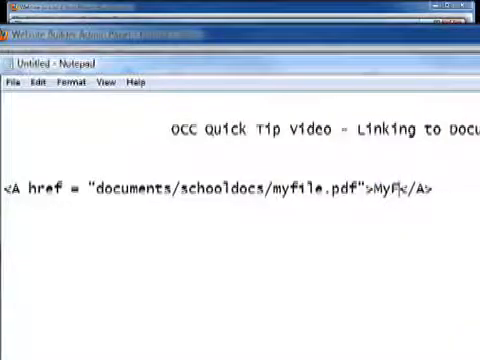
text(ile)
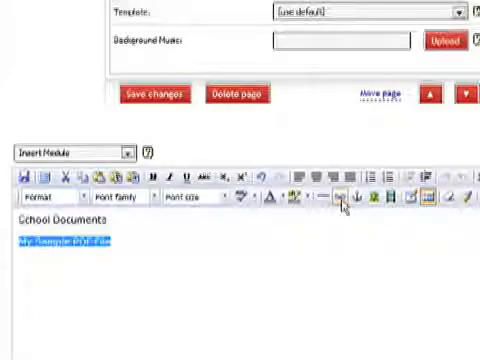
mouse_move(344, 197)
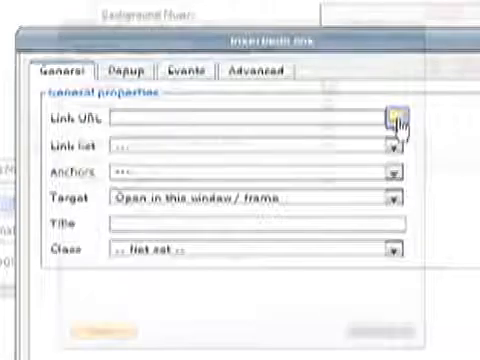
- Link 'My Sample PDF File' to web_documents/sample_pdf_doc.pdf using the Link URL browser
click(399, 118)
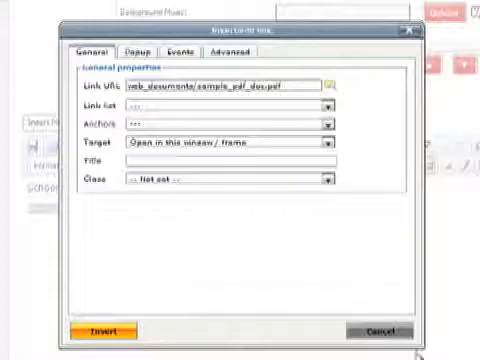
mouse_move(263, 128)
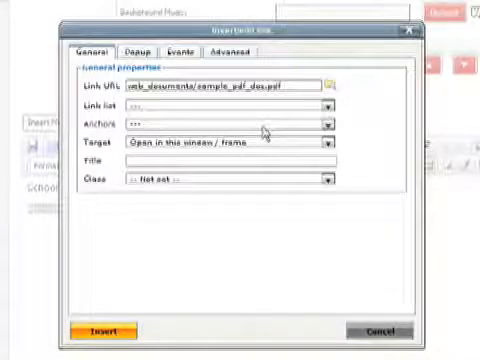
click(103, 331)
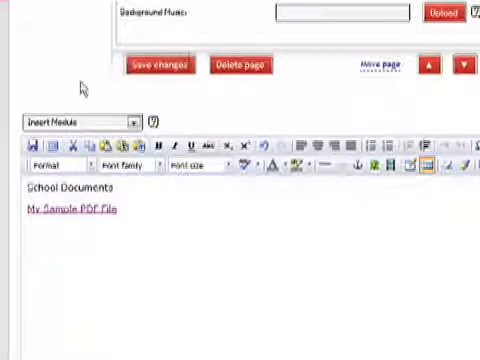
- Save the School Documents page, then follow 'My Sample PDF File' on the live Document Page
click(160, 64)
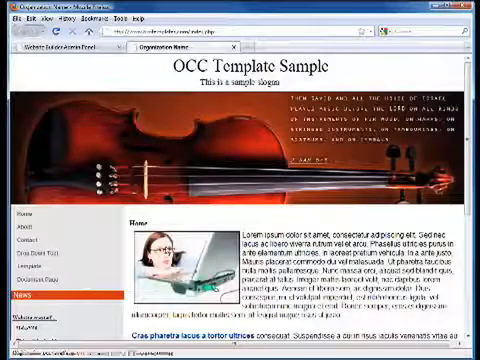
scroll(down, 3)
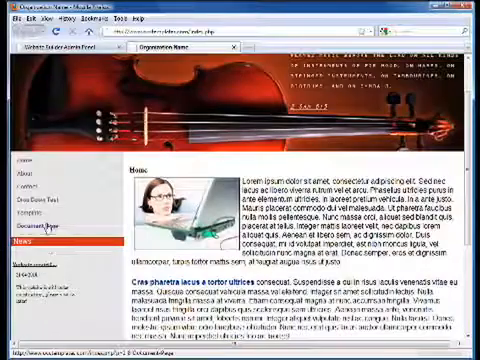
click(44, 229)
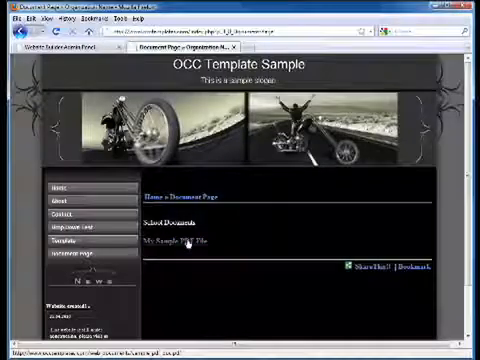
click(177, 244)
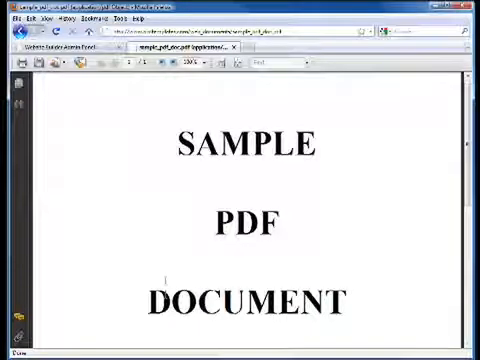
scroll(down, 3)
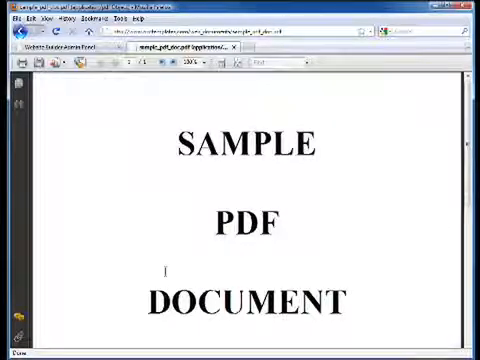